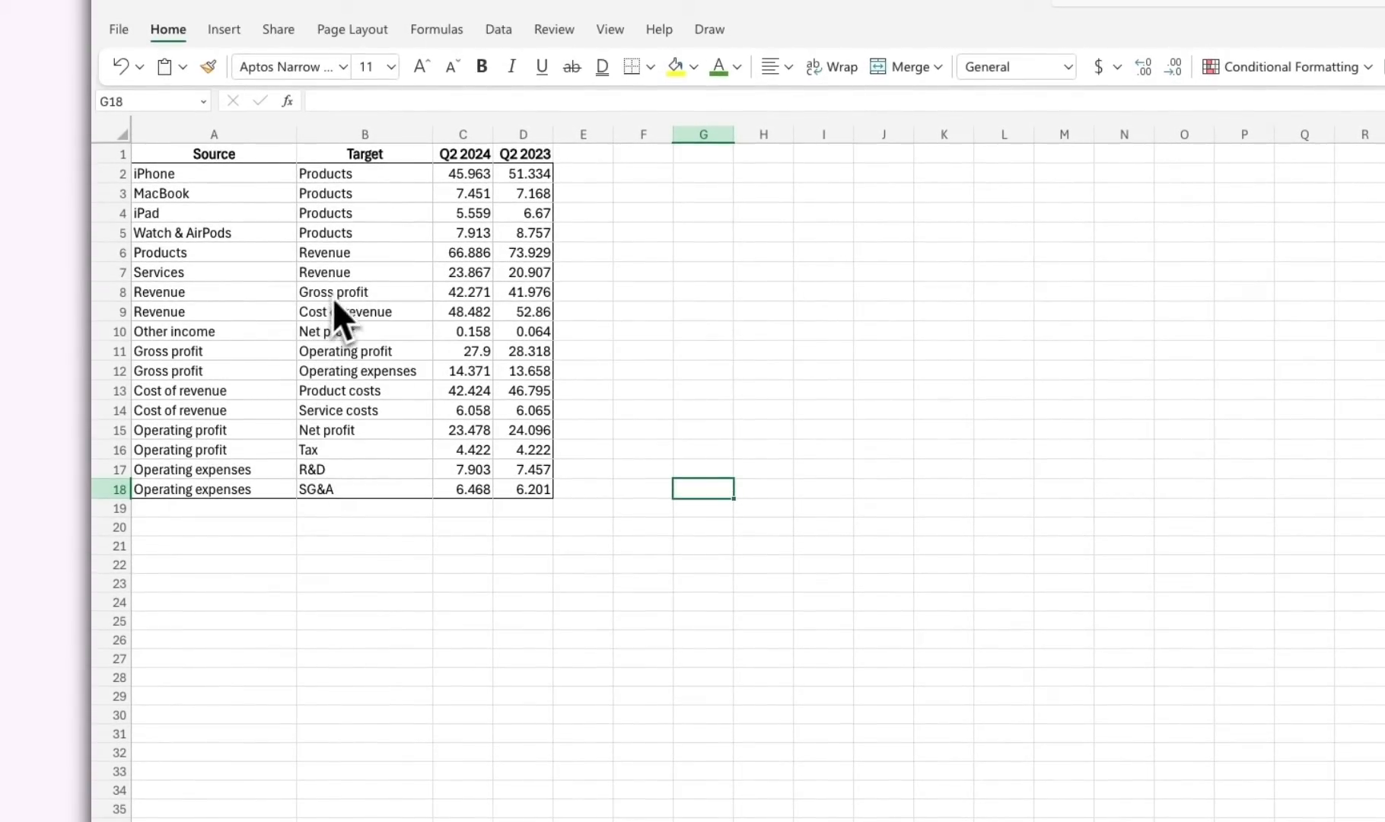
pyautogui.moveTo(600, 468)
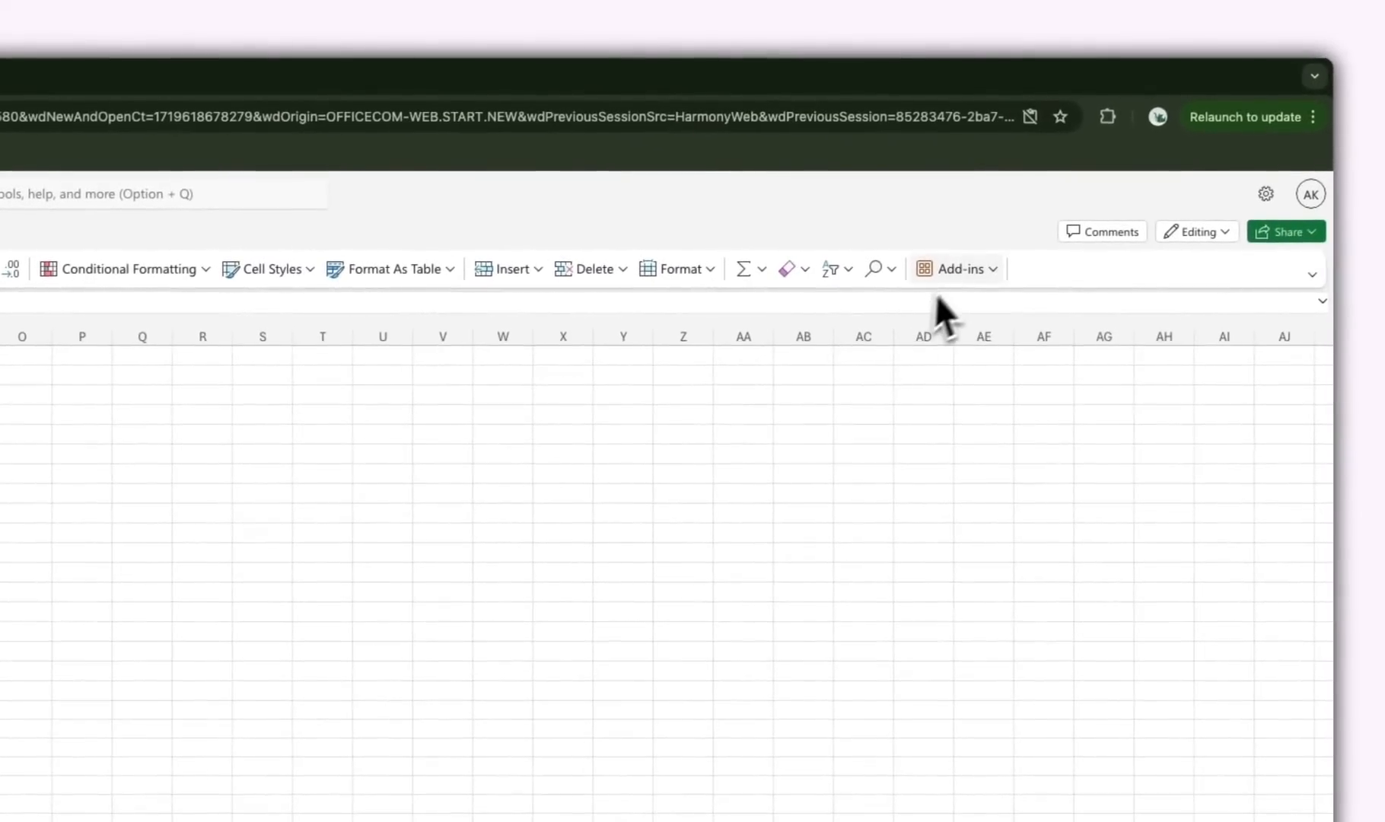
# Launch SankeyArt Diagrams from Add-ins and visualize the sheet's source-target data as a draft.
pyautogui.click(954, 269)
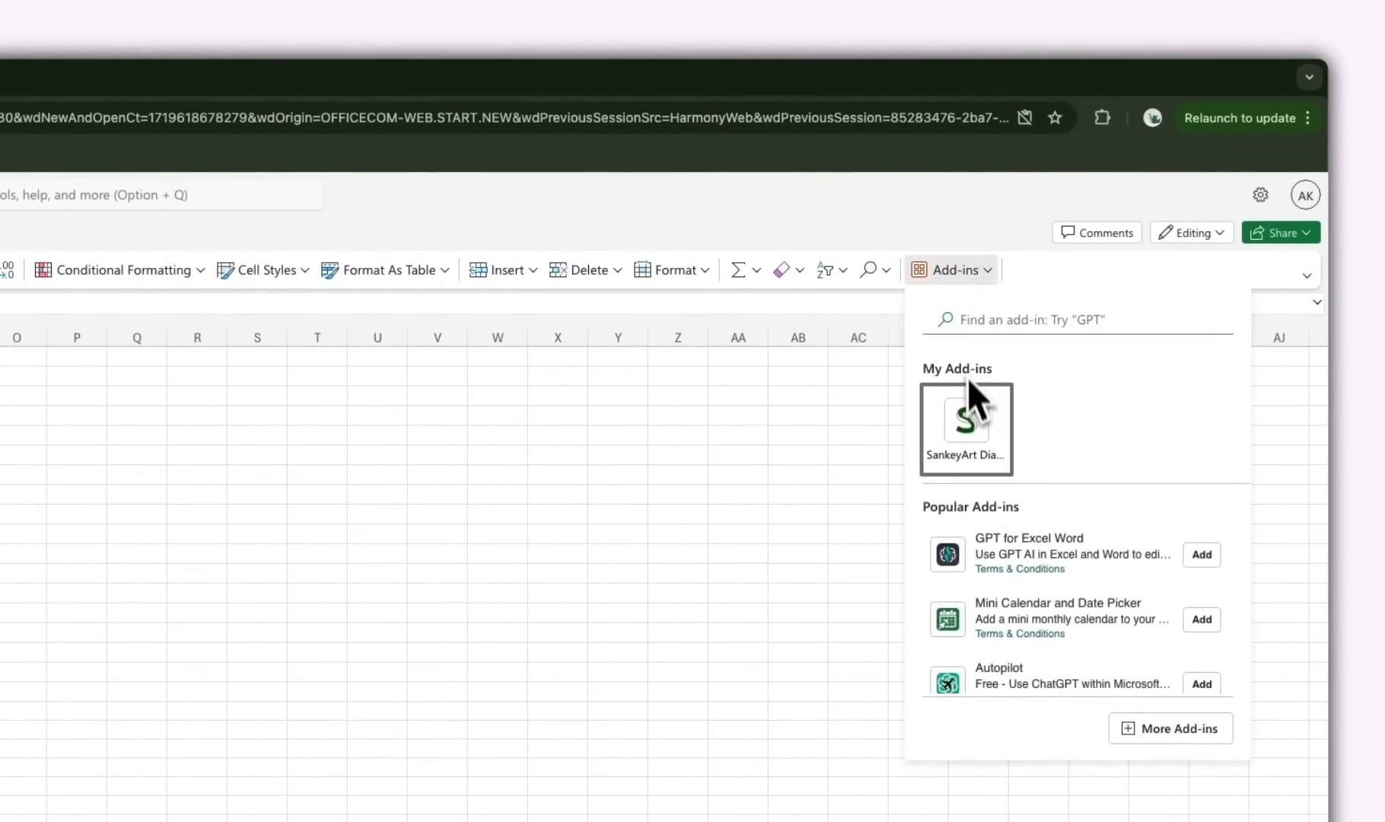
pyautogui.click(965, 429)
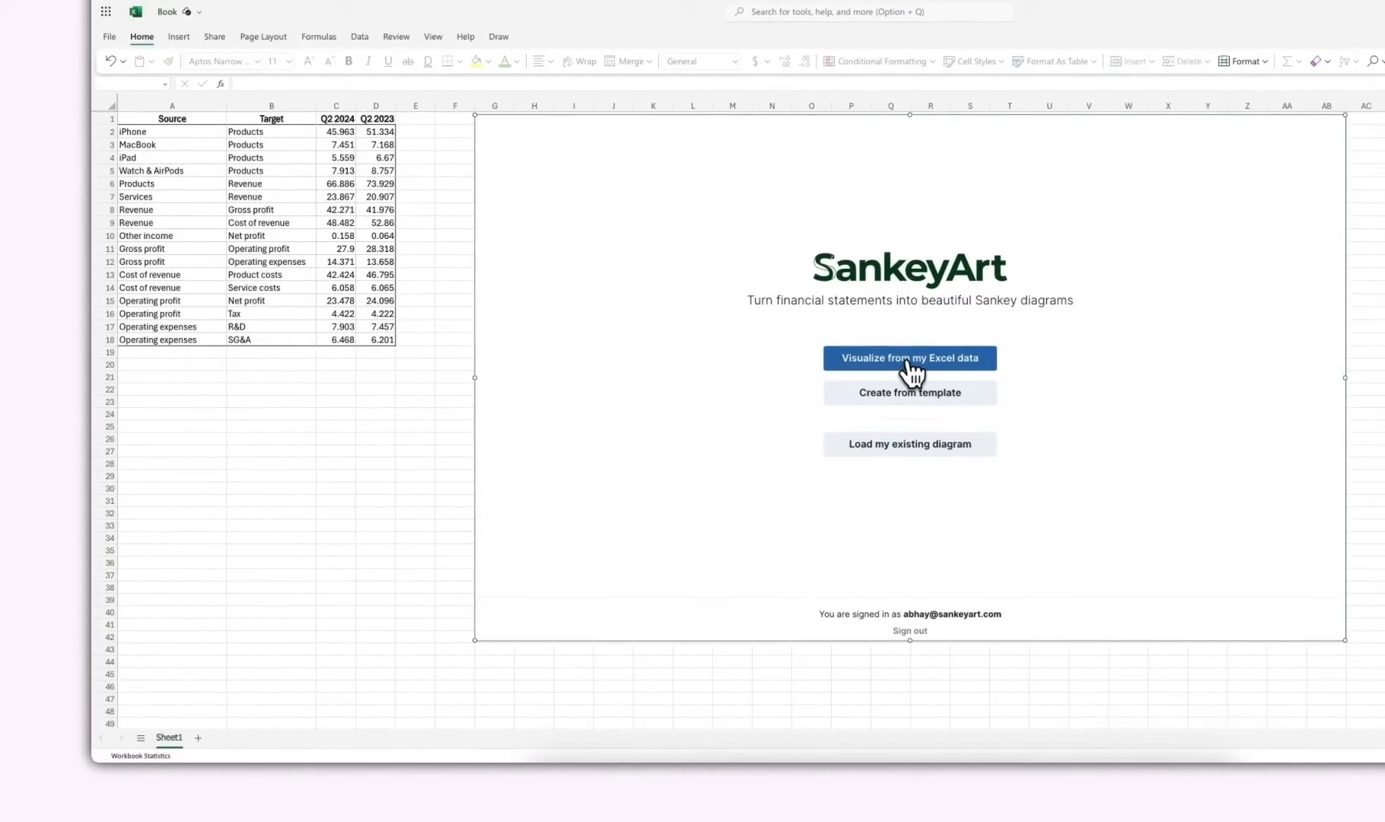
pyautogui.click(909, 358)
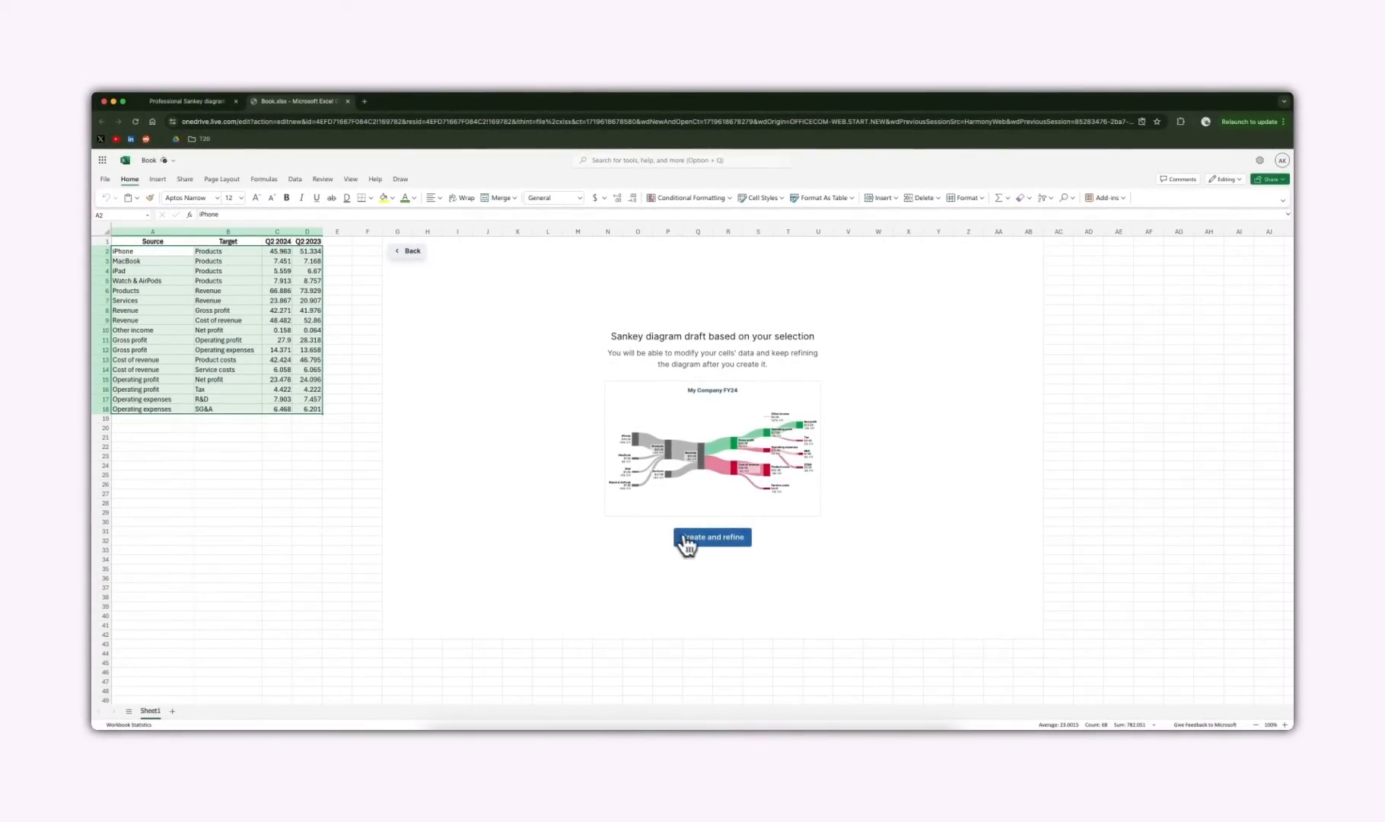
# Create and render the full 'My Company FY24' Sankey diagram from the draft.
pyautogui.click(712, 536)
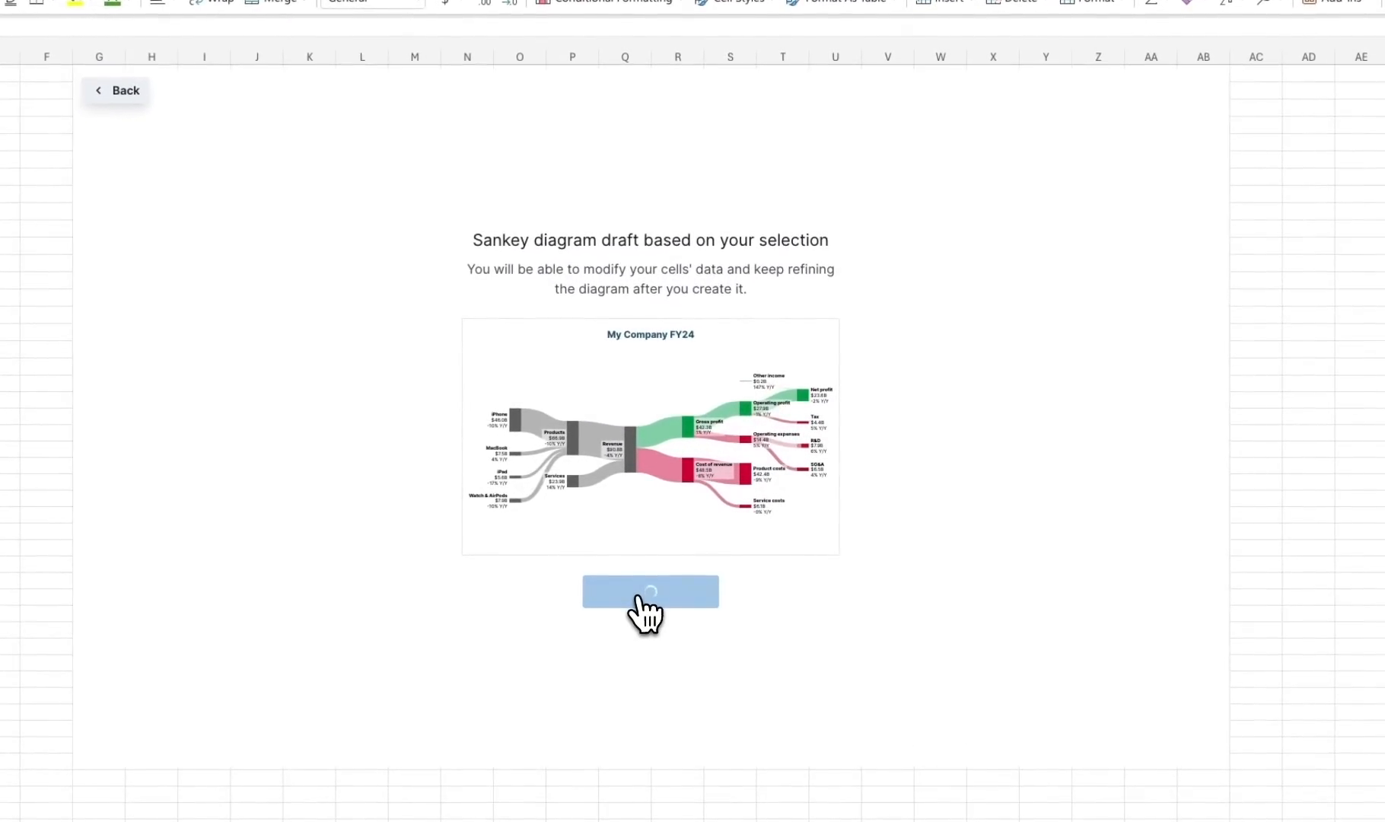
pyautogui.click(650, 591)
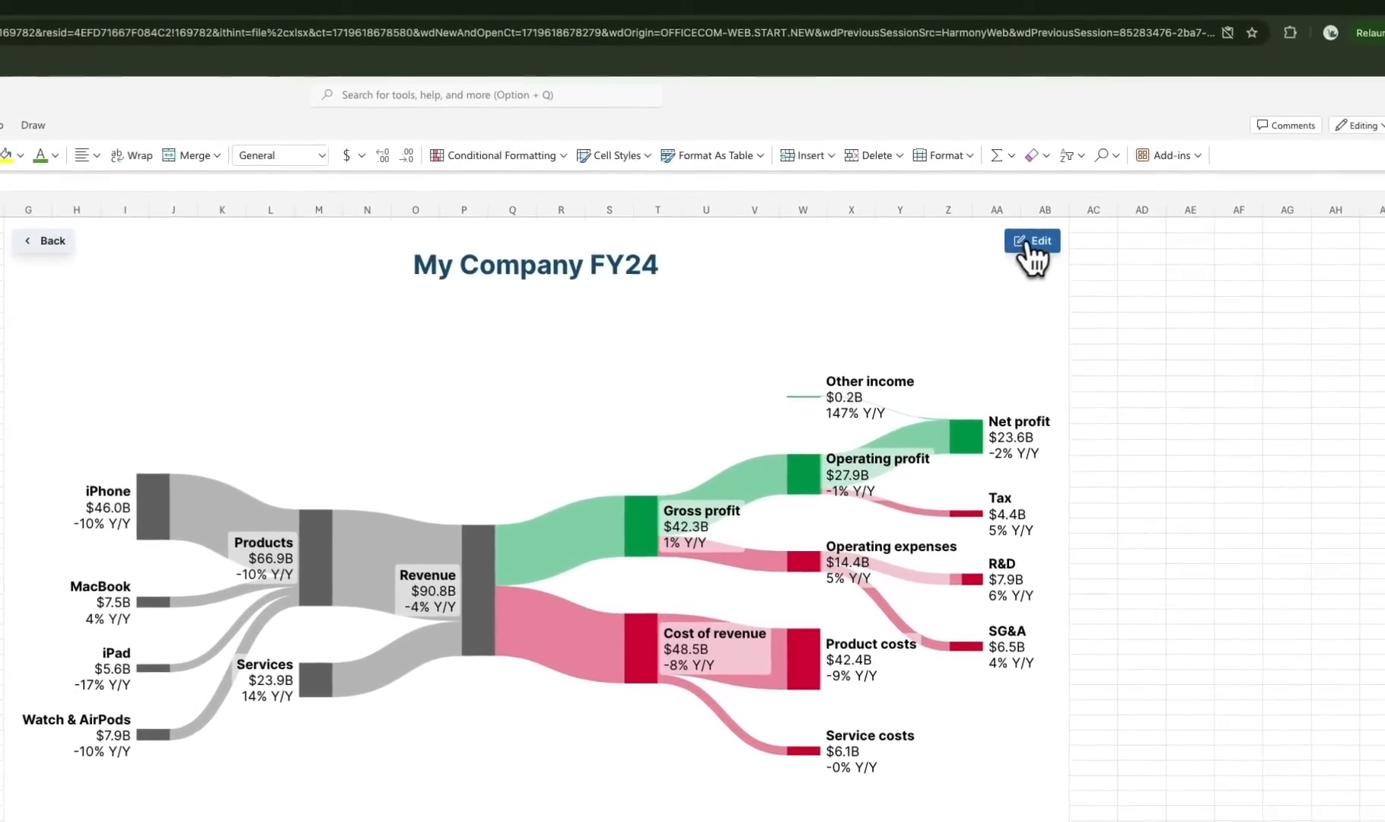
# Edit the diagram to show 2-decimal labels, then review the Title and Layout settings.
pyautogui.click(1032, 241)
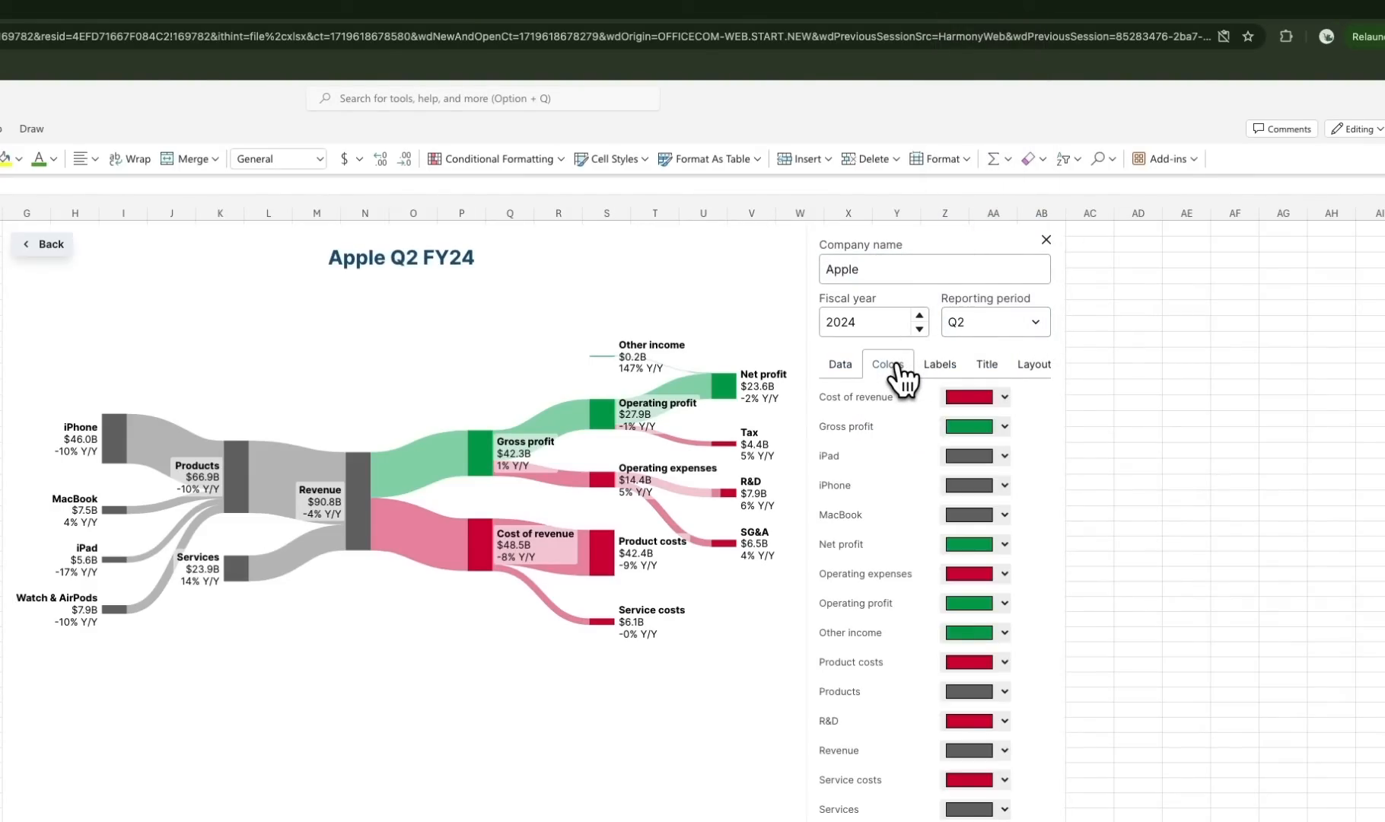
pyautogui.click(940, 364)
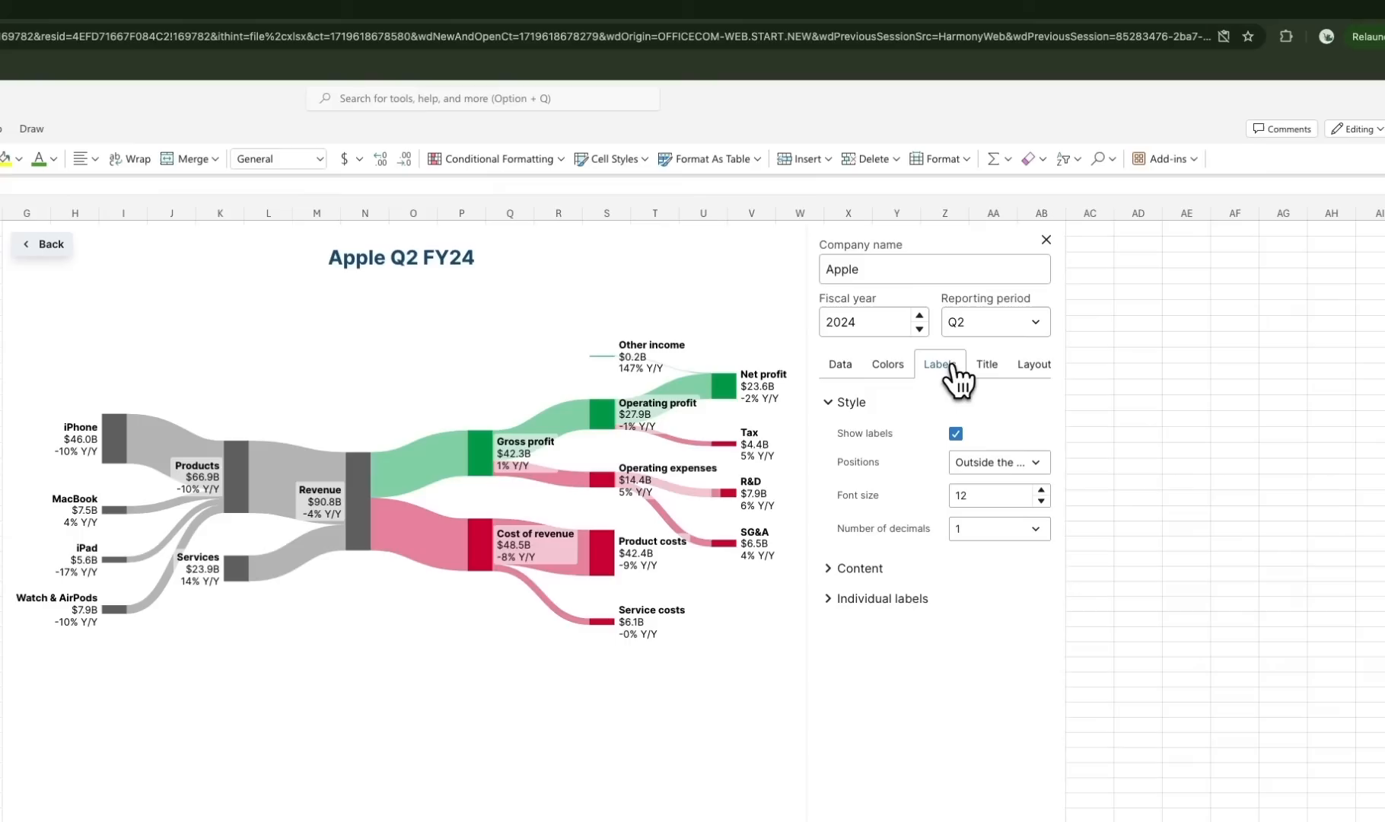
pyautogui.click(996, 528)
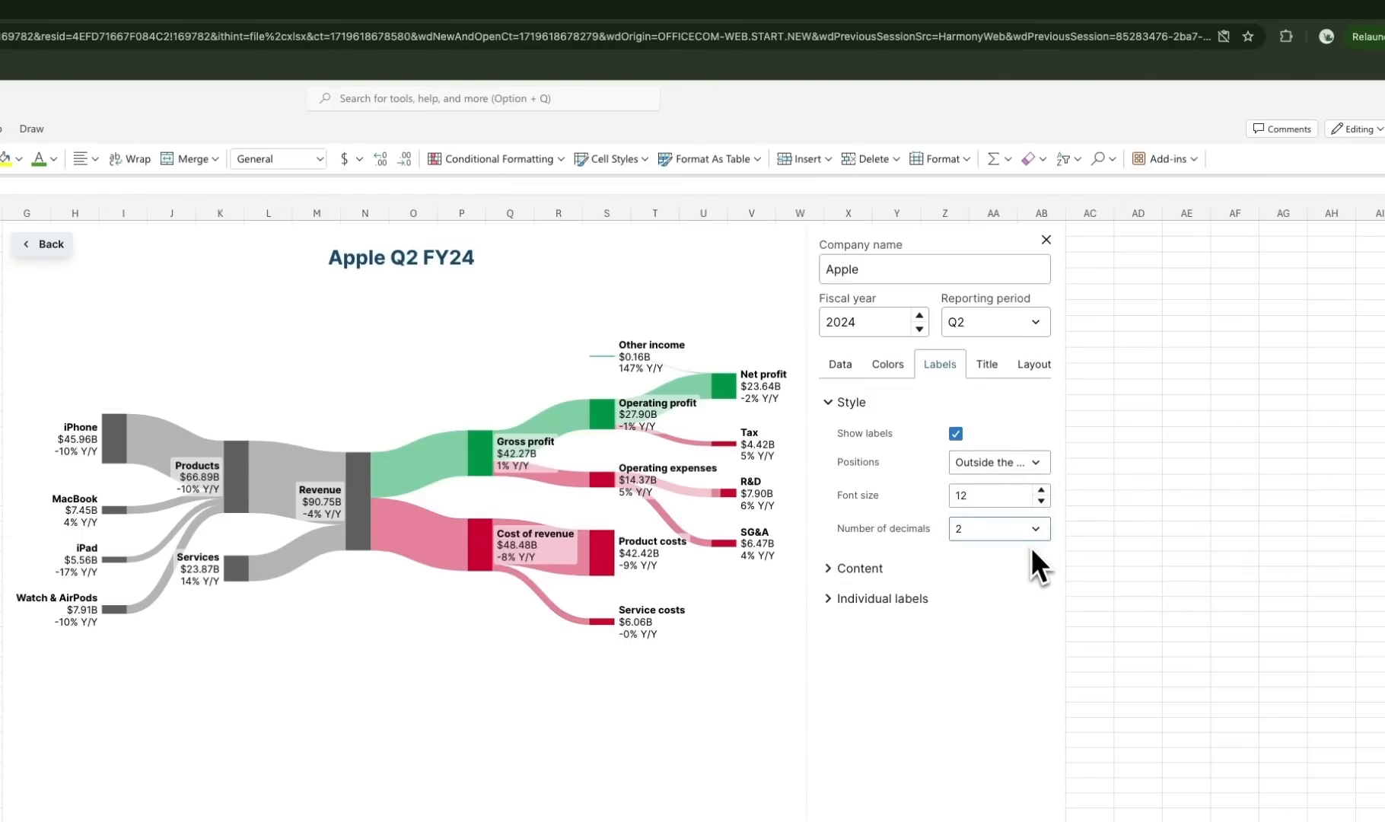
pyautogui.click(987, 364)
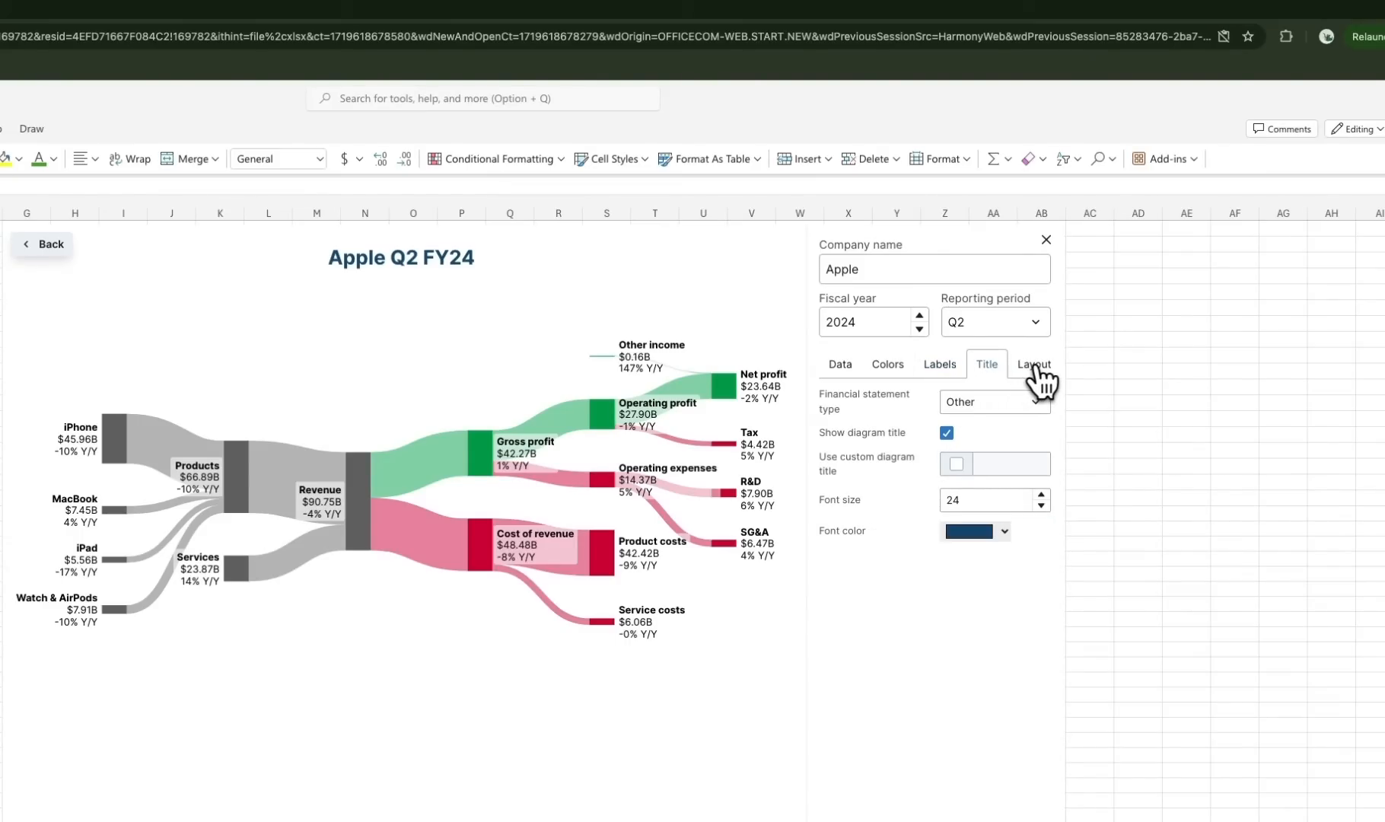
pyautogui.click(1033, 364)
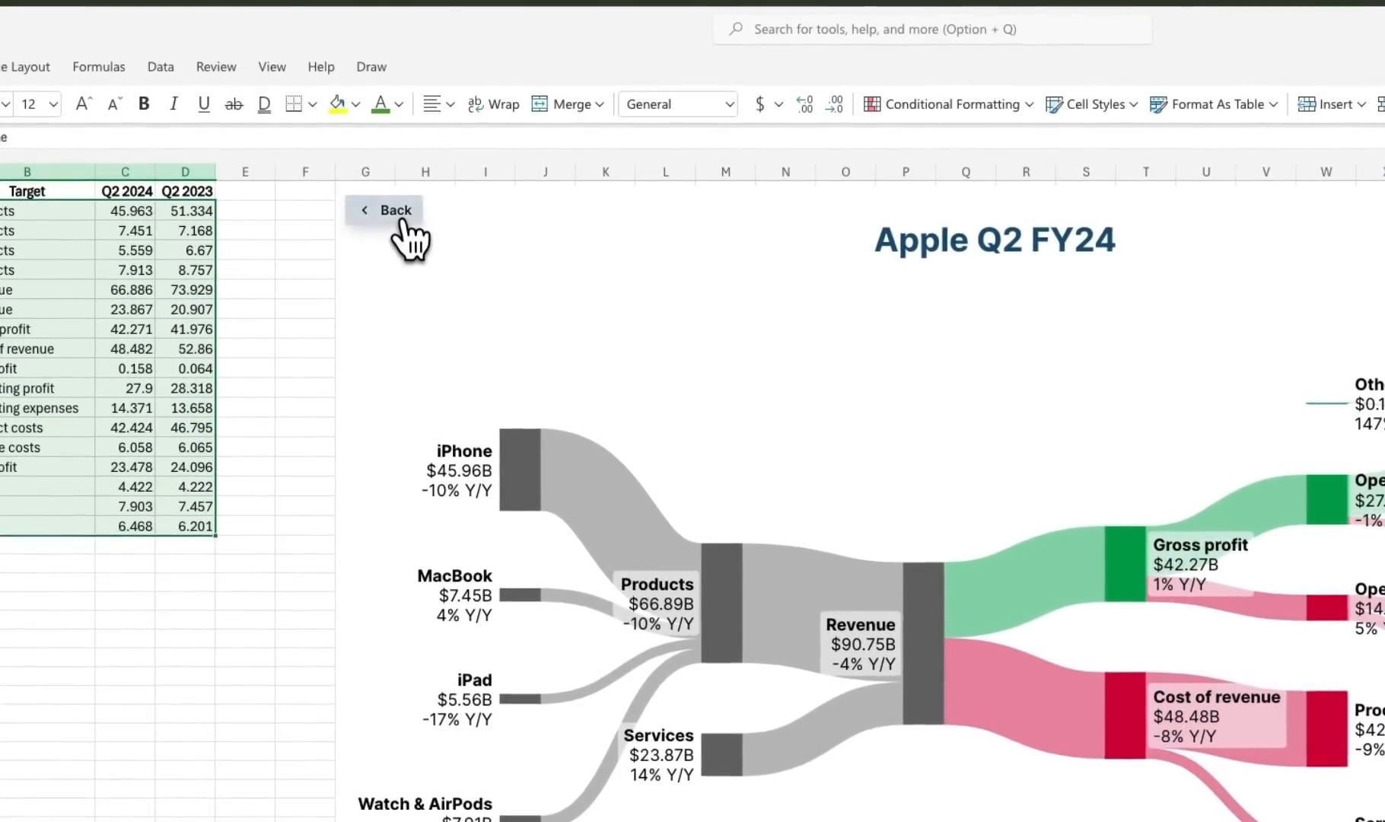
# Go back to the start page and use the Income Statement template.
pyautogui.click(388, 210)
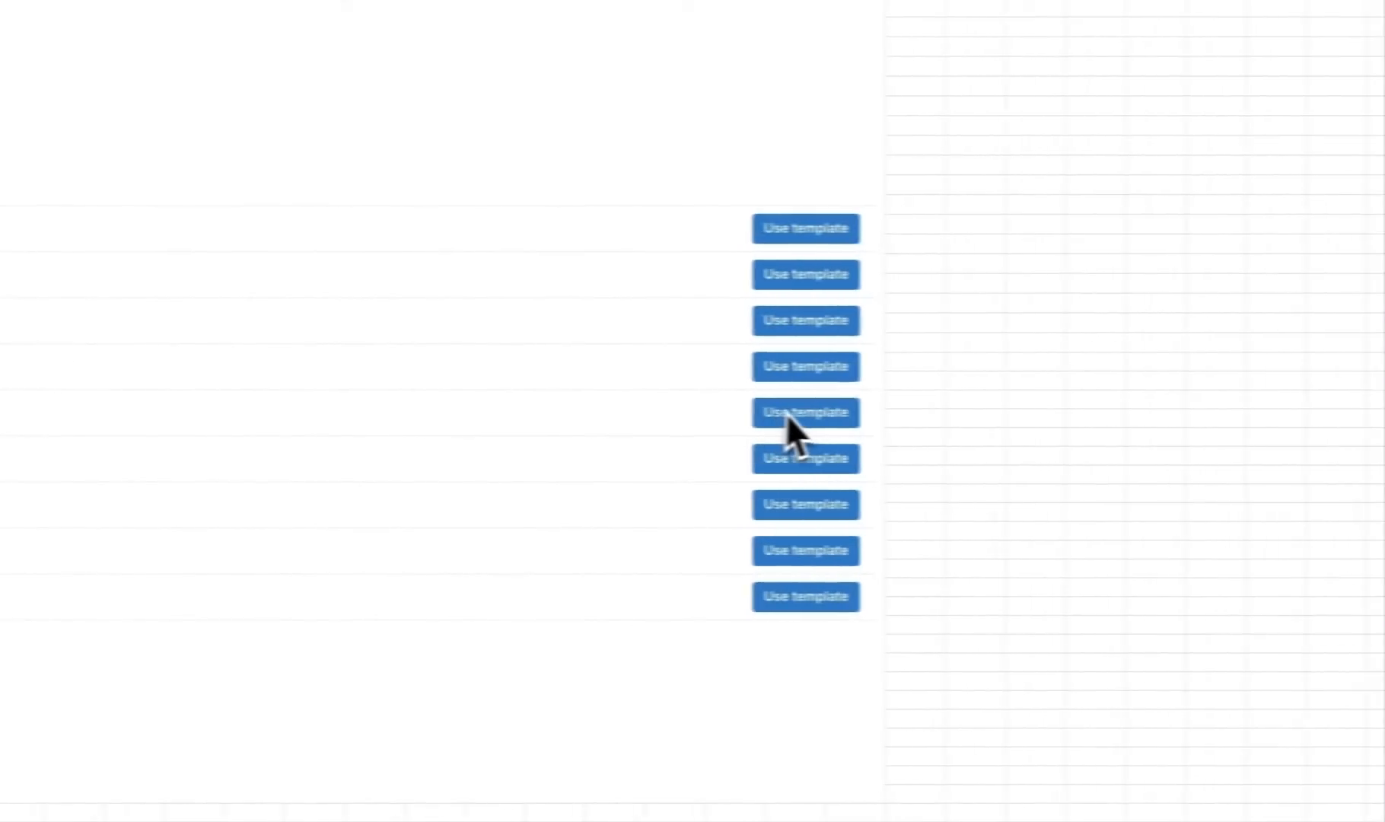
pyautogui.click(803, 412)
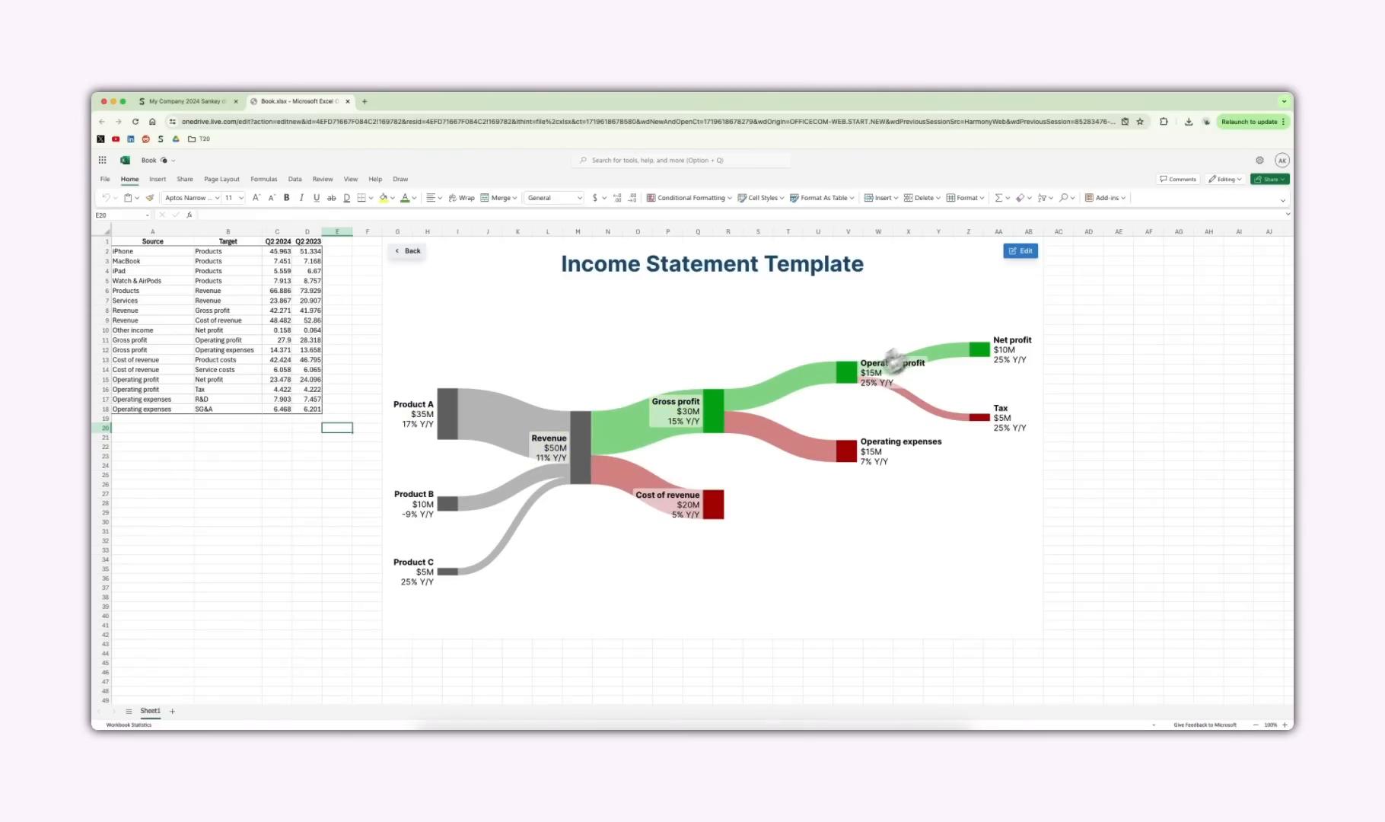
# Set Product A's current amount to 20, then review Colors, Title and Layout settings.
pyautogui.click(1018, 250)
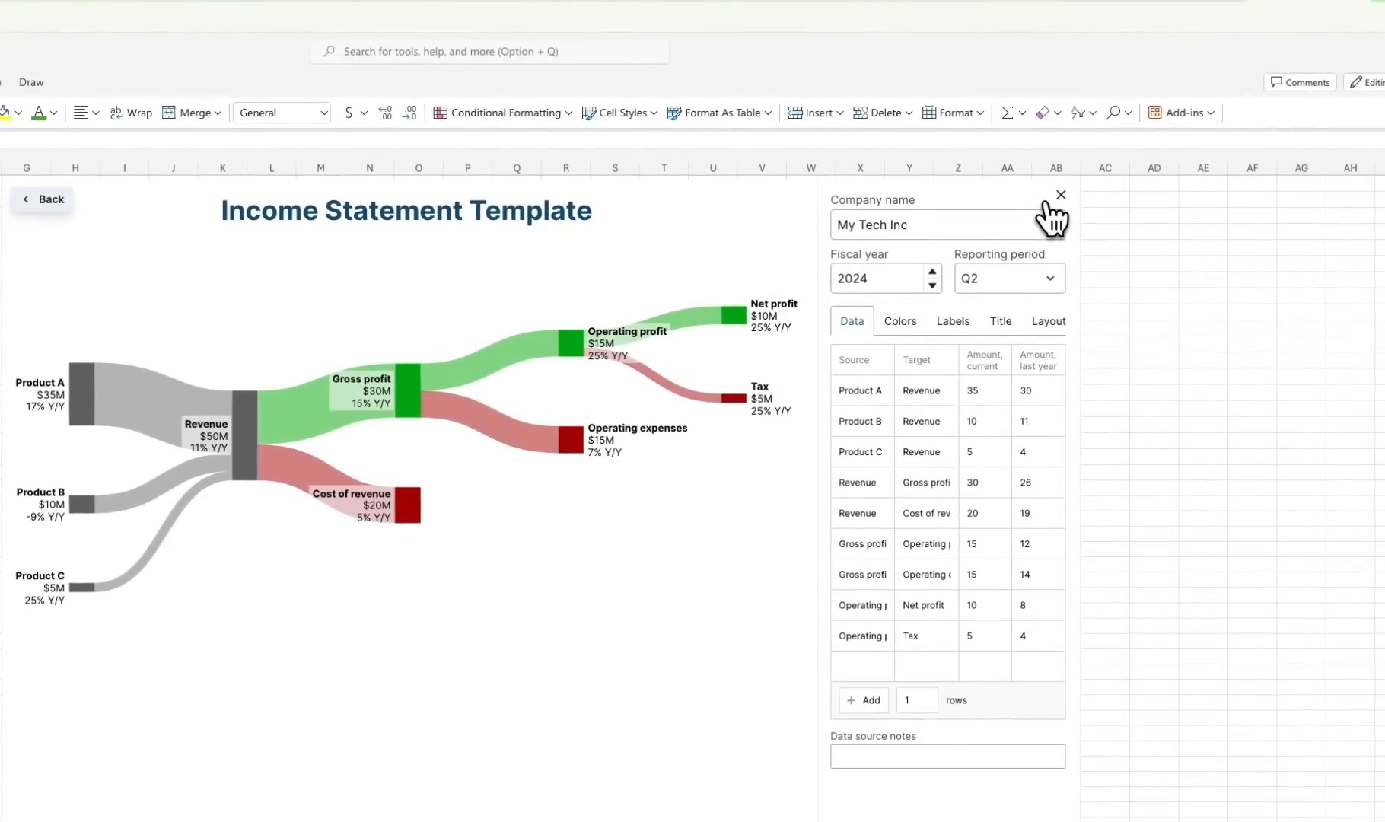
pyautogui.moveTo(925, 391)
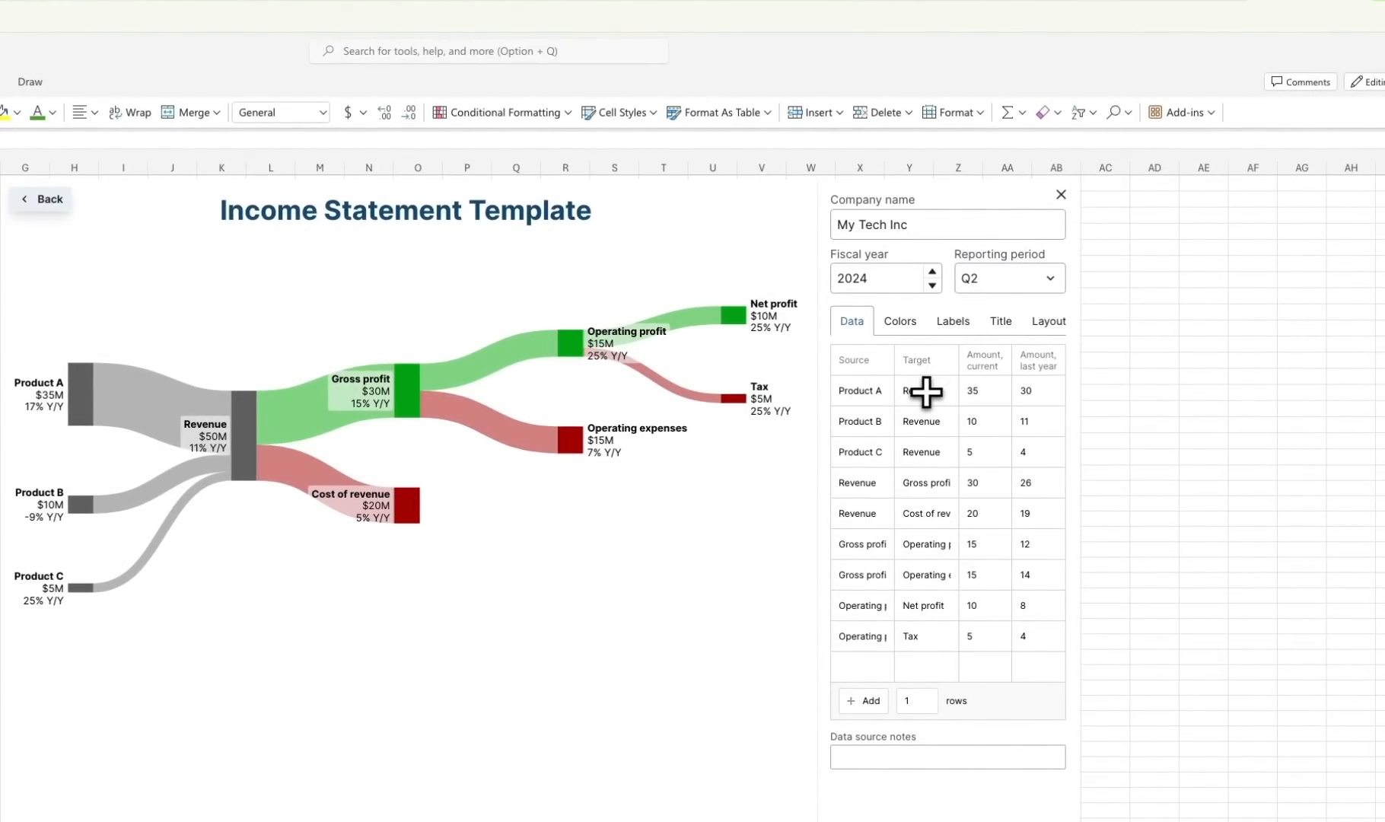
pyautogui.click(984, 390)
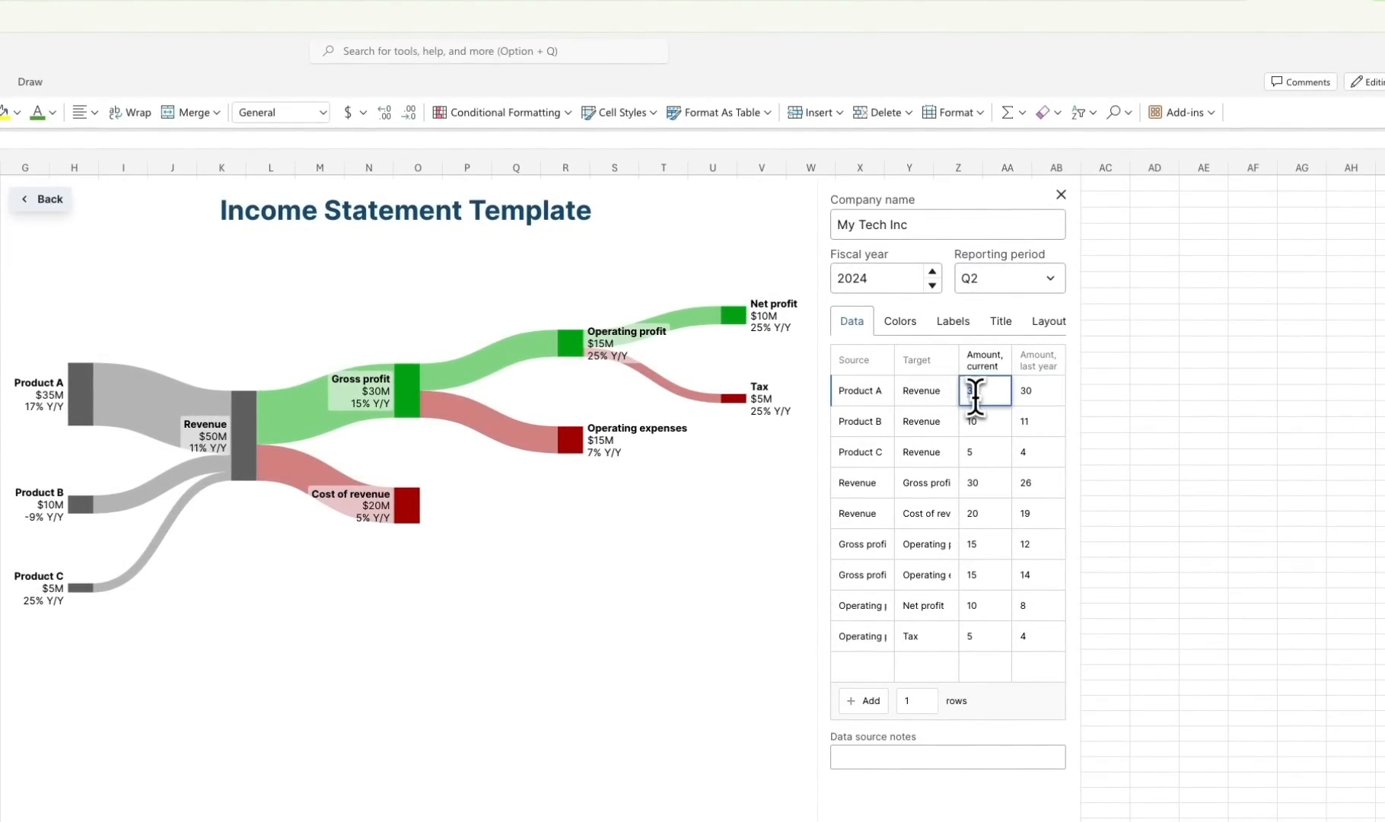
pyautogui.write('20')
pyautogui.click(985, 421)
pyautogui.write('15')
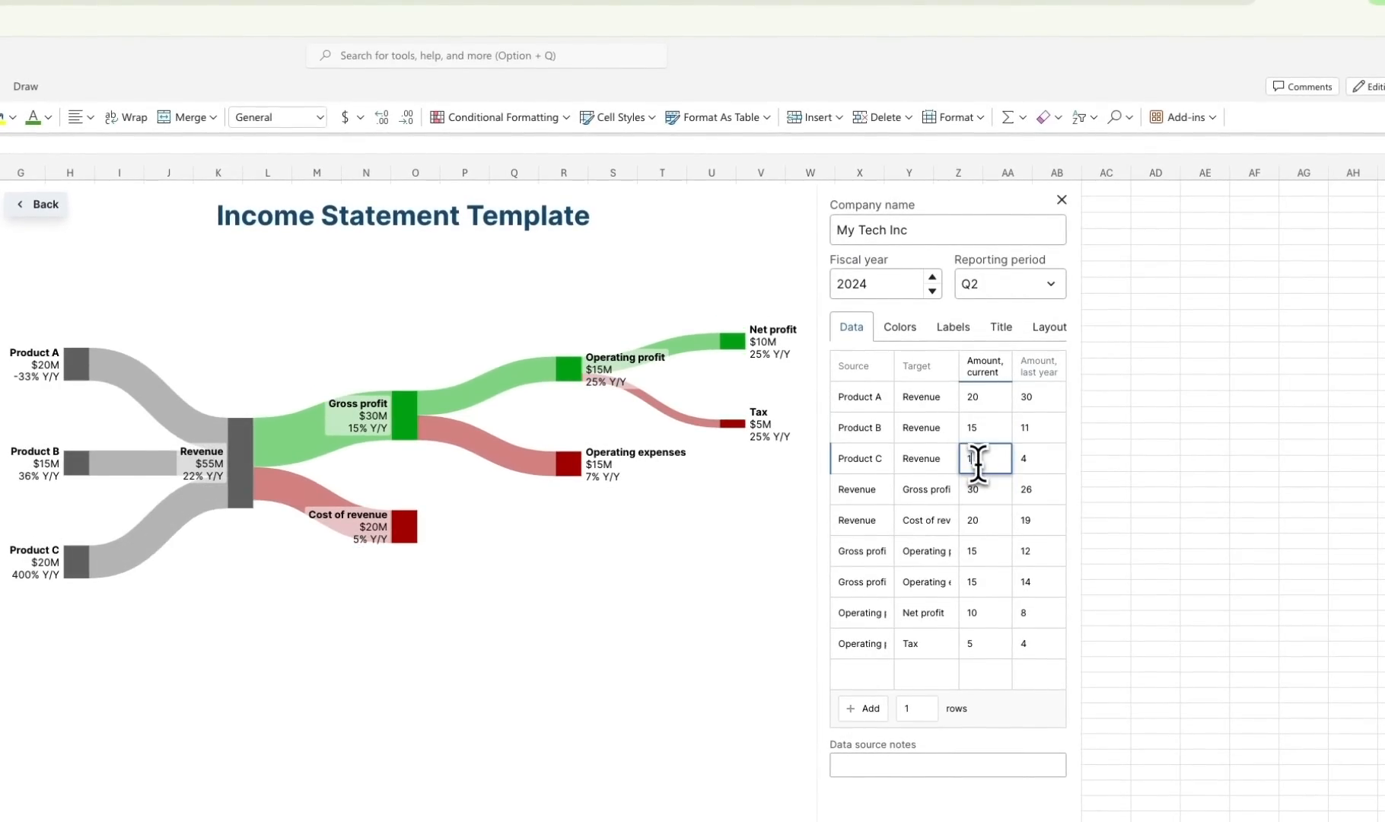
pyautogui.click(898, 327)
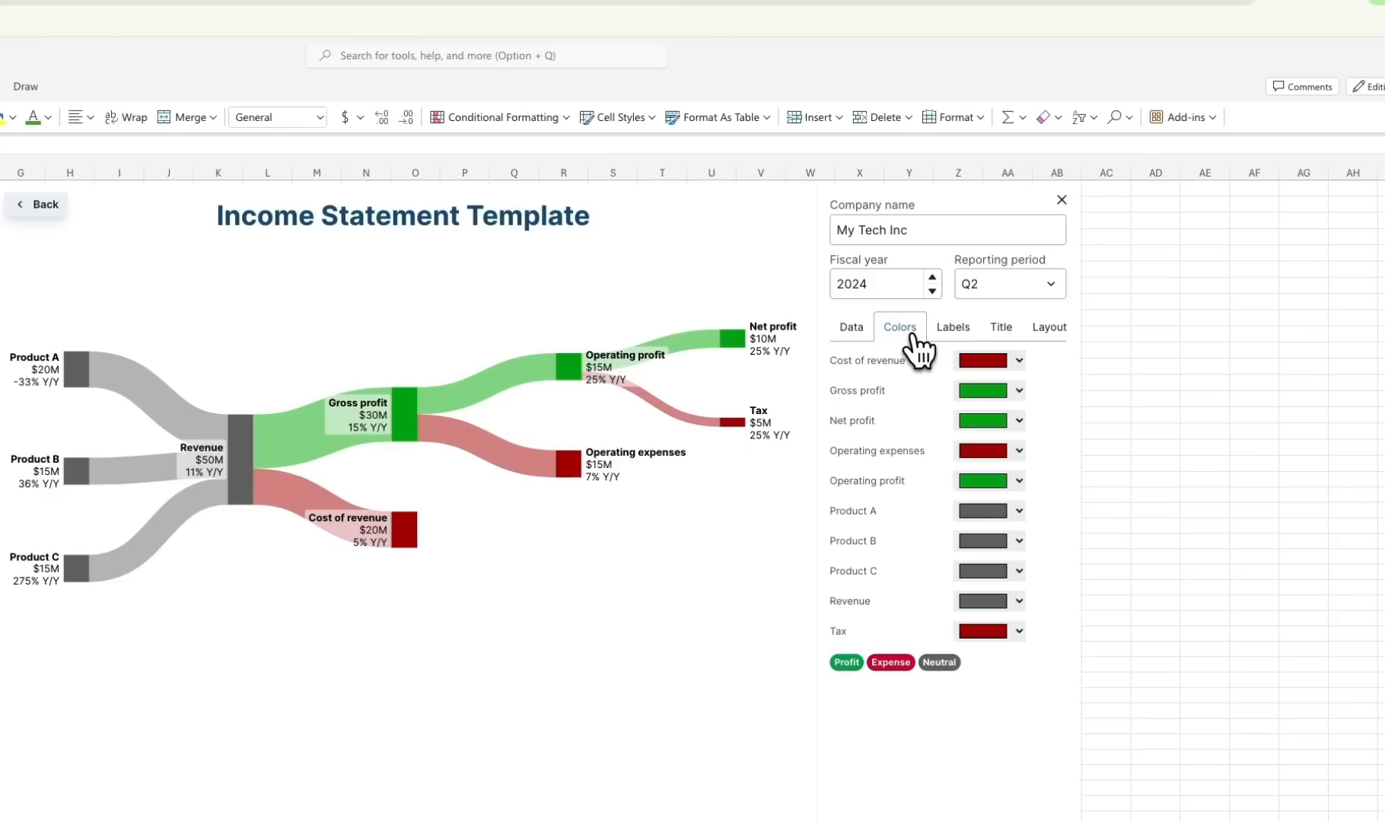
pyautogui.click(1000, 327)
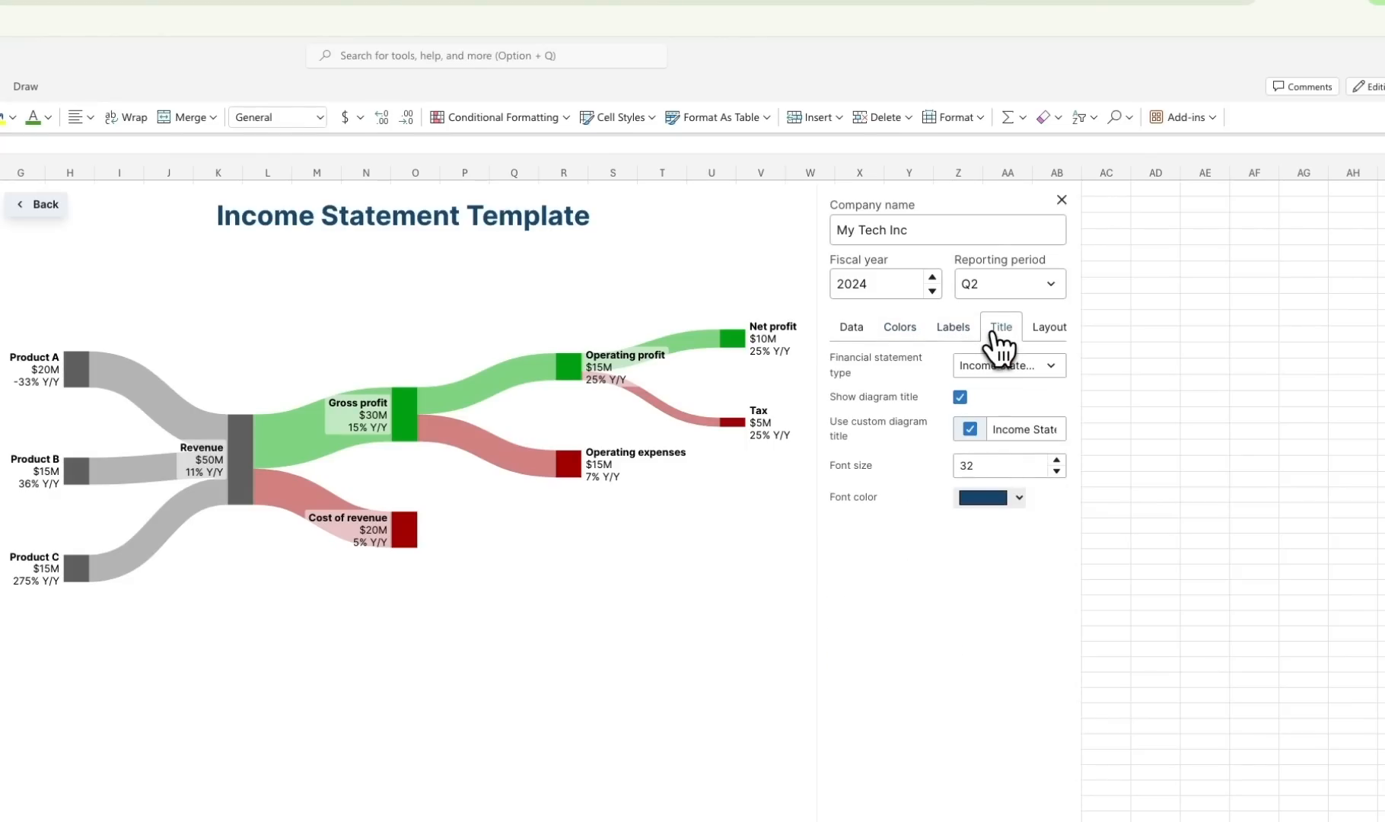
pyautogui.click(1049, 326)
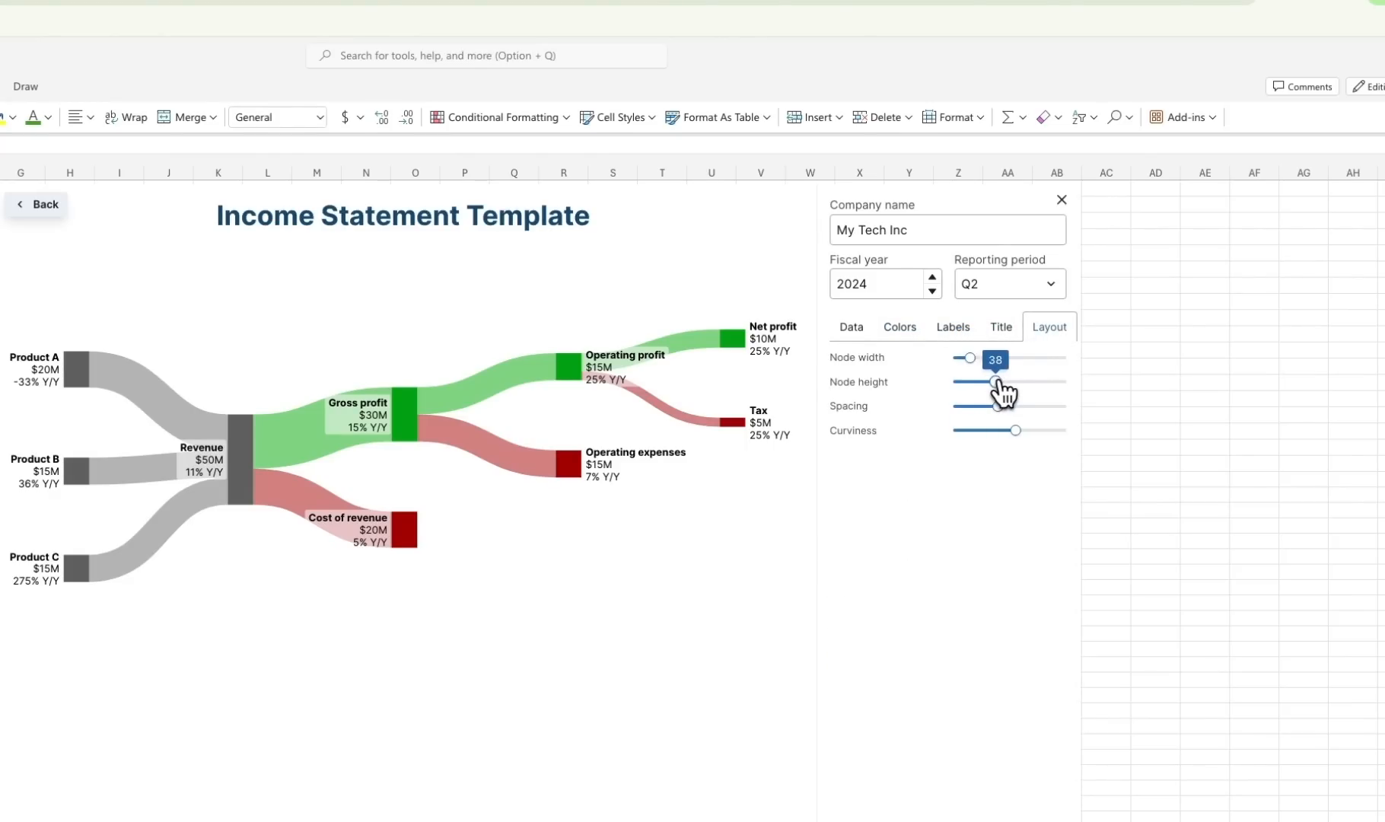